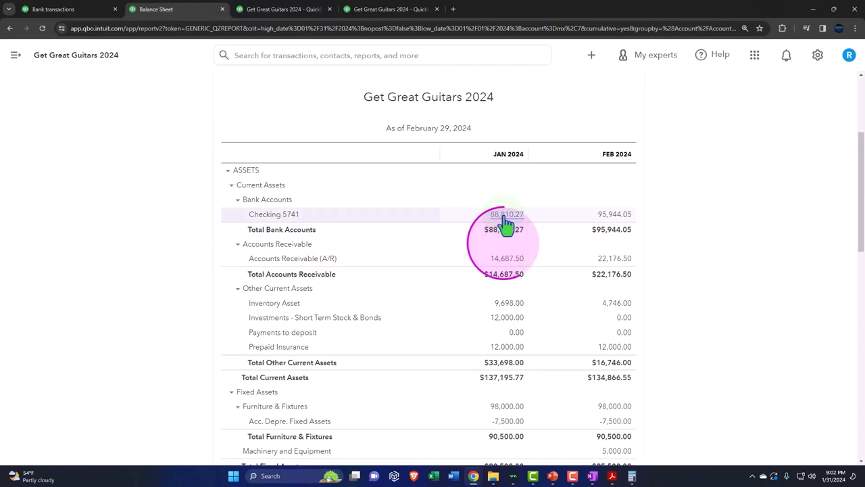
Drill into January's Checking 5741 balance and start the Transaction Report on 12/31/2023
left_click(506, 214)
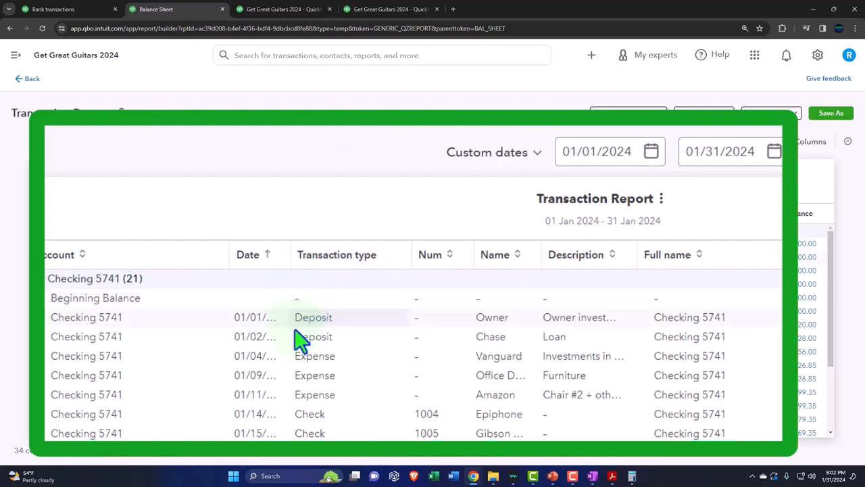
mouse_move(622, 189)
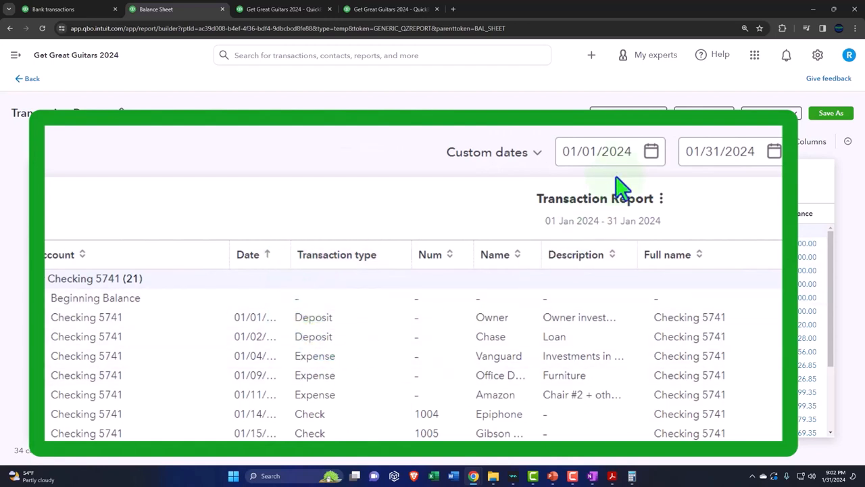
left_click(596, 152)
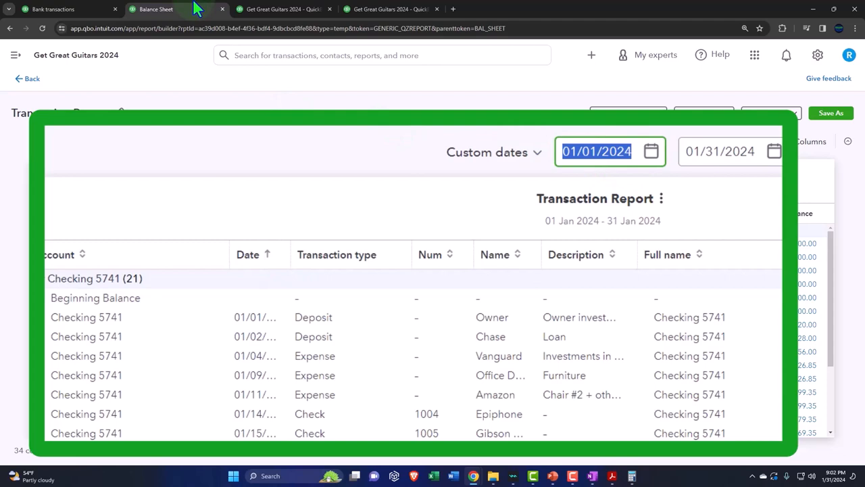
type("123123")
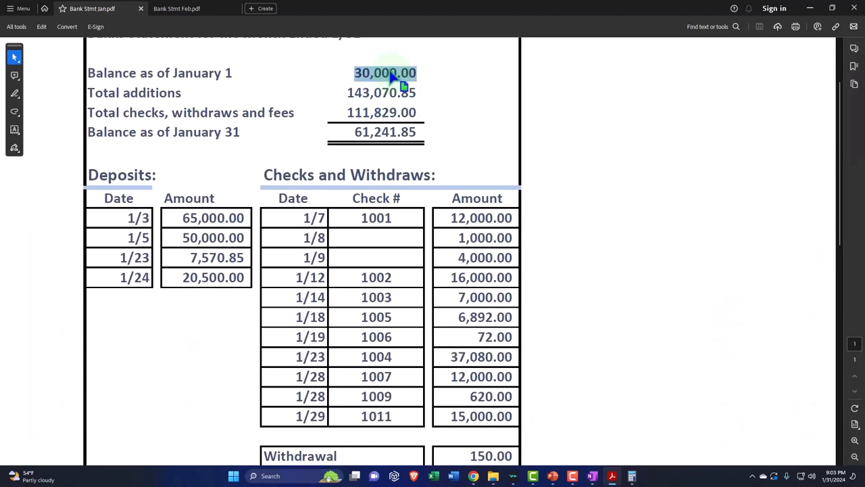
mouse_move(823, 7)
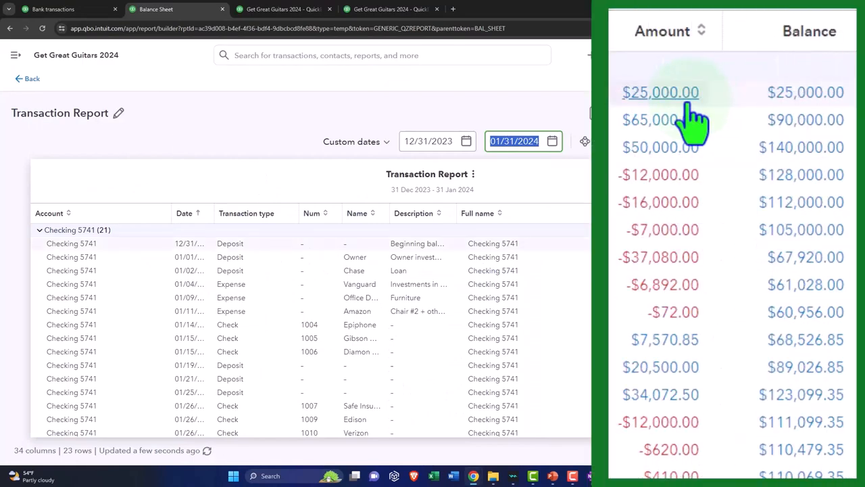
mouse_move(692, 120)
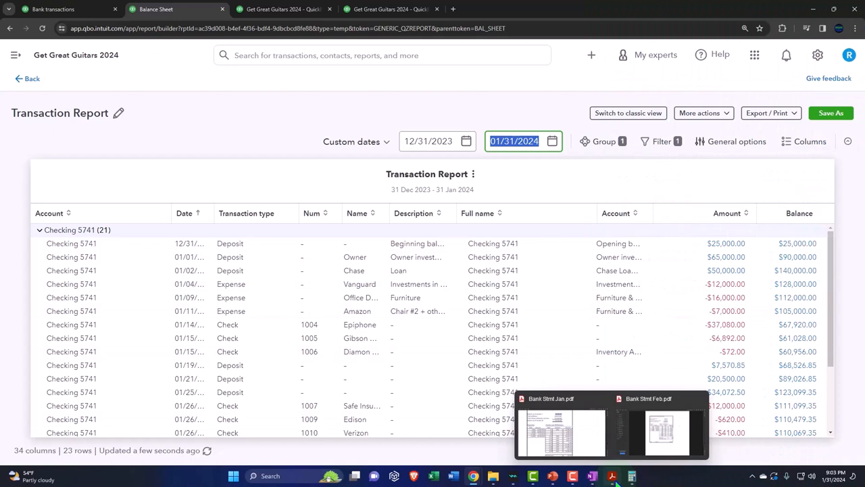
Return to Reconcile Checking 5741 and filter the list to payments only
left_click(562, 431)
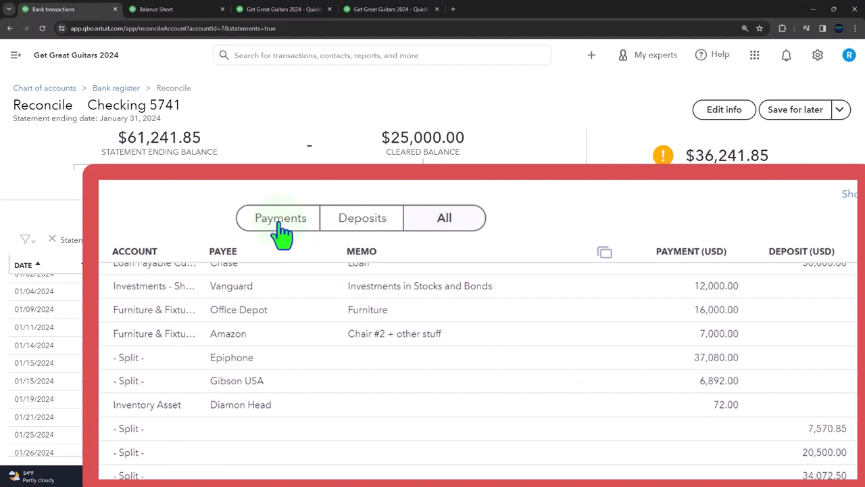
left_click(282, 217)
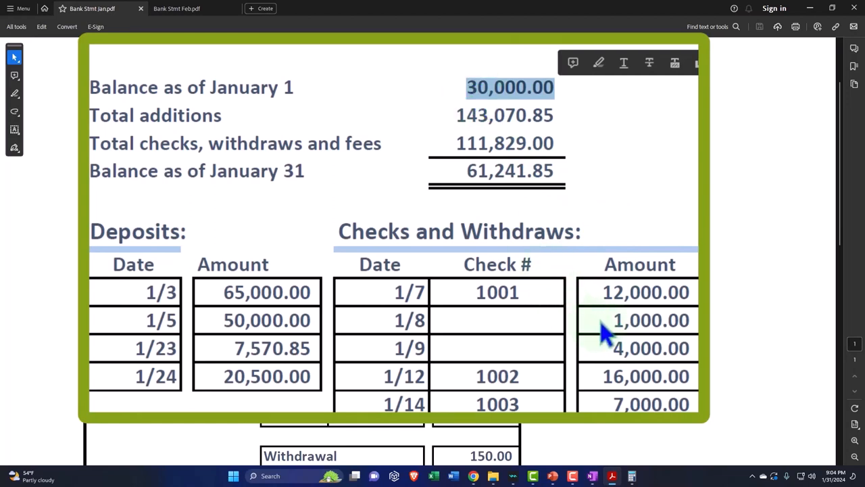
mouse_move(606, 341)
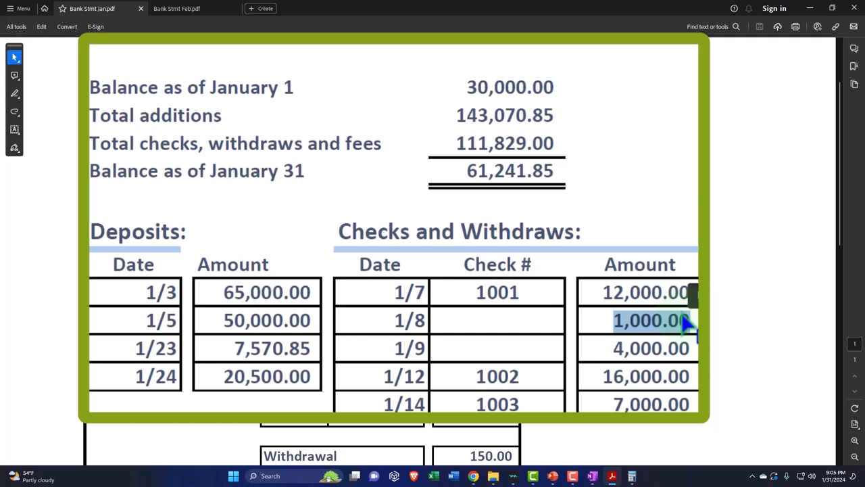
Mark the 1,000.00 withdrawal dated 1/8 on the January statement
left_click(646, 331)
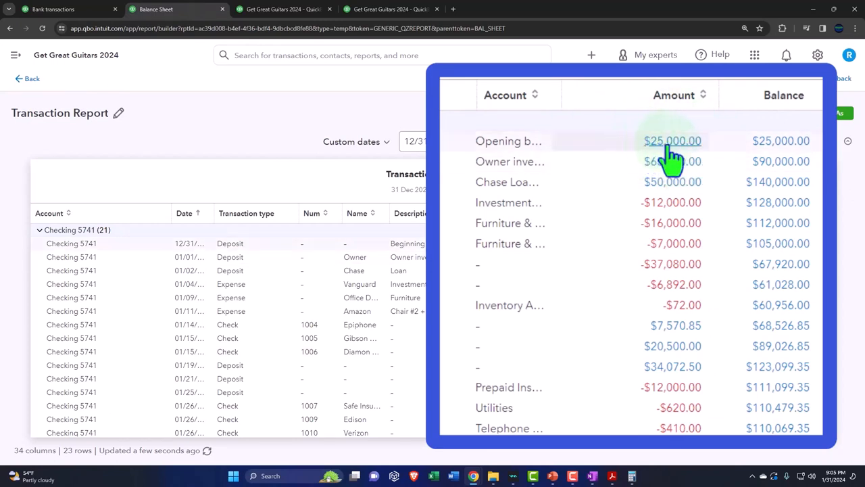
mouse_move(672, 141)
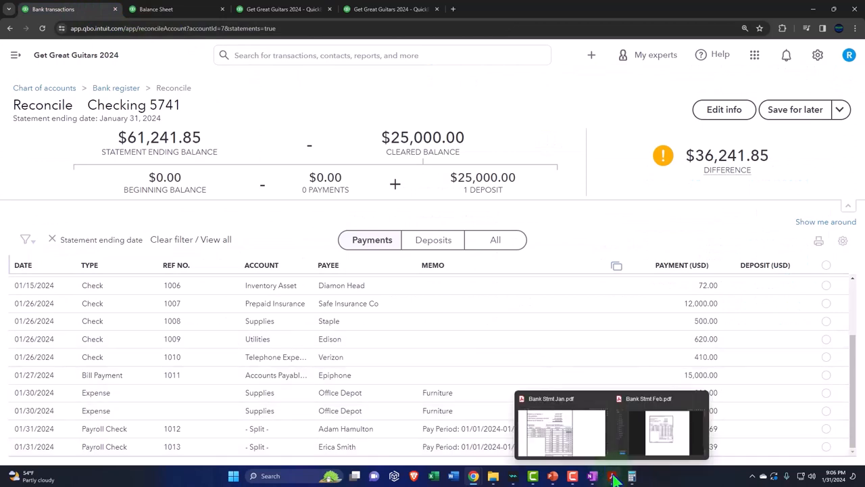
Switch back to Bank Stmt Jan.pdf in Acrobat
left_click(565, 432)
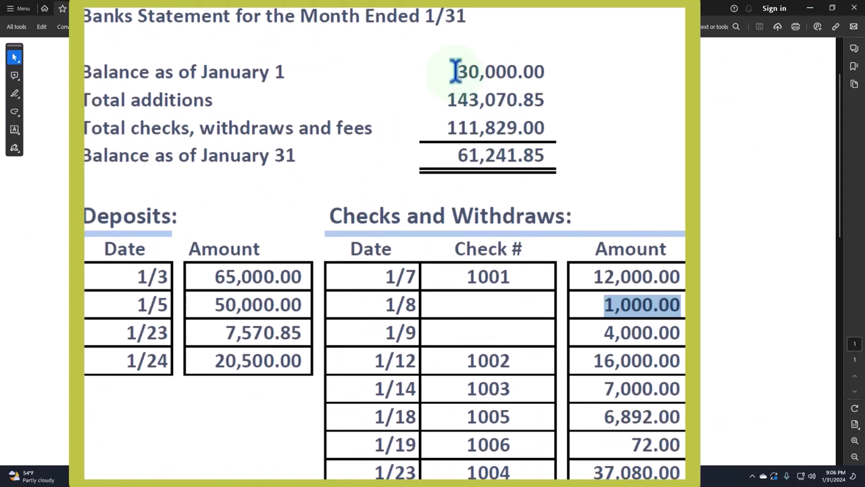
mouse_move(609, 314)
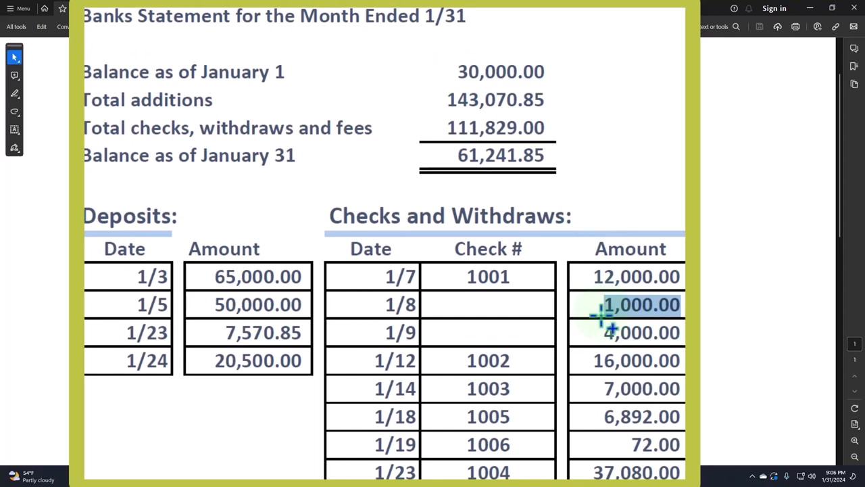
mouse_move(606, 329)
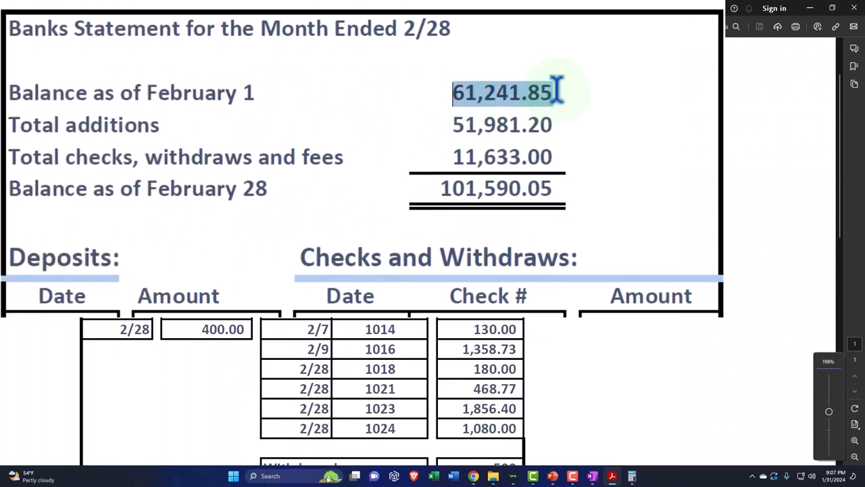
Mark the February 1 balance of 61,241.85 on Bank Stmt Feb.pdf
left_click(503, 92)
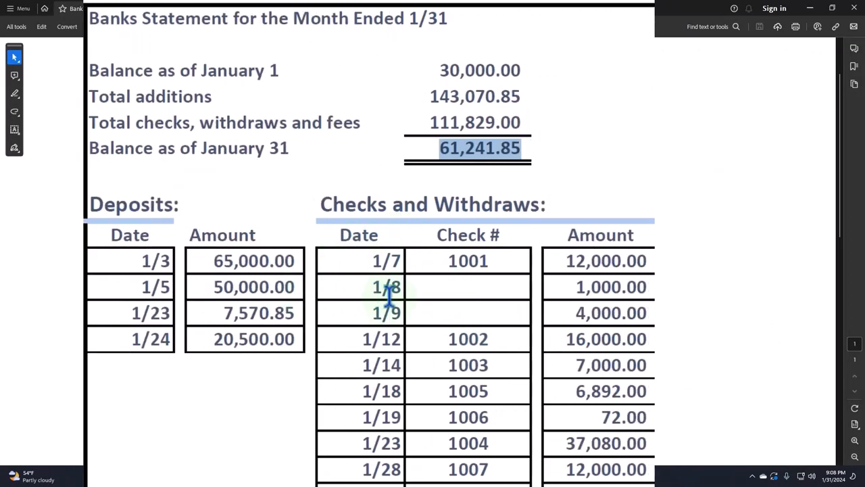
scroll("down", 3)
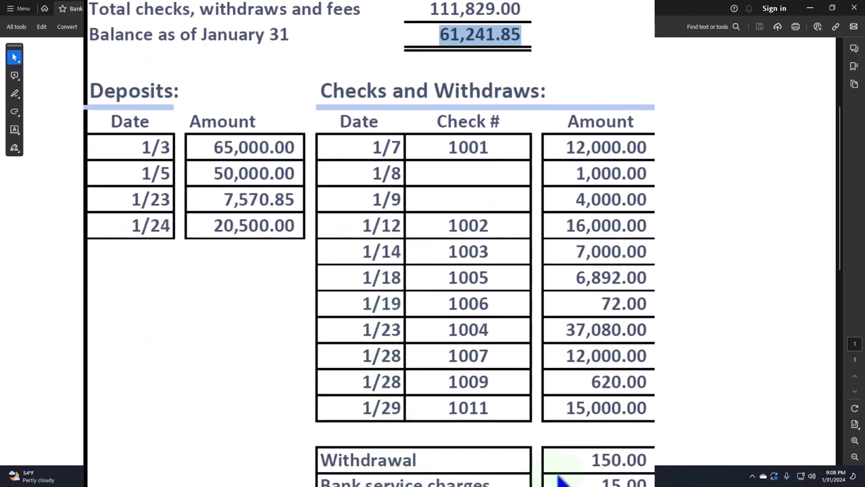
scroll("down", 3)
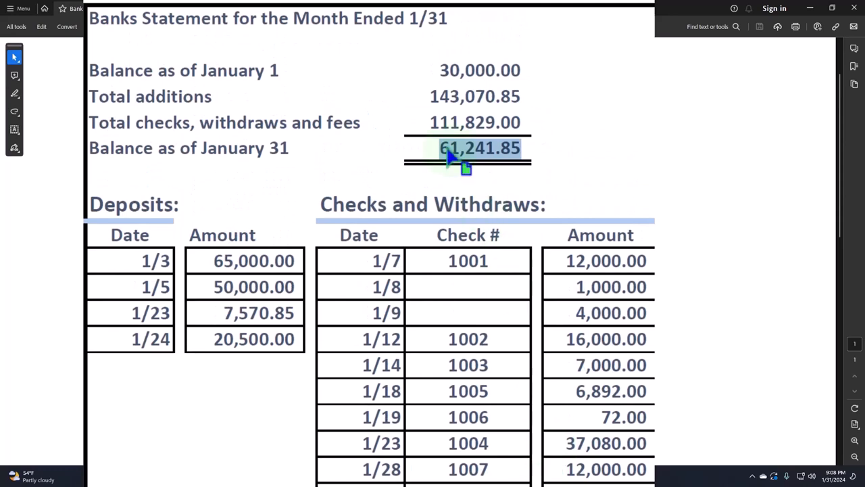